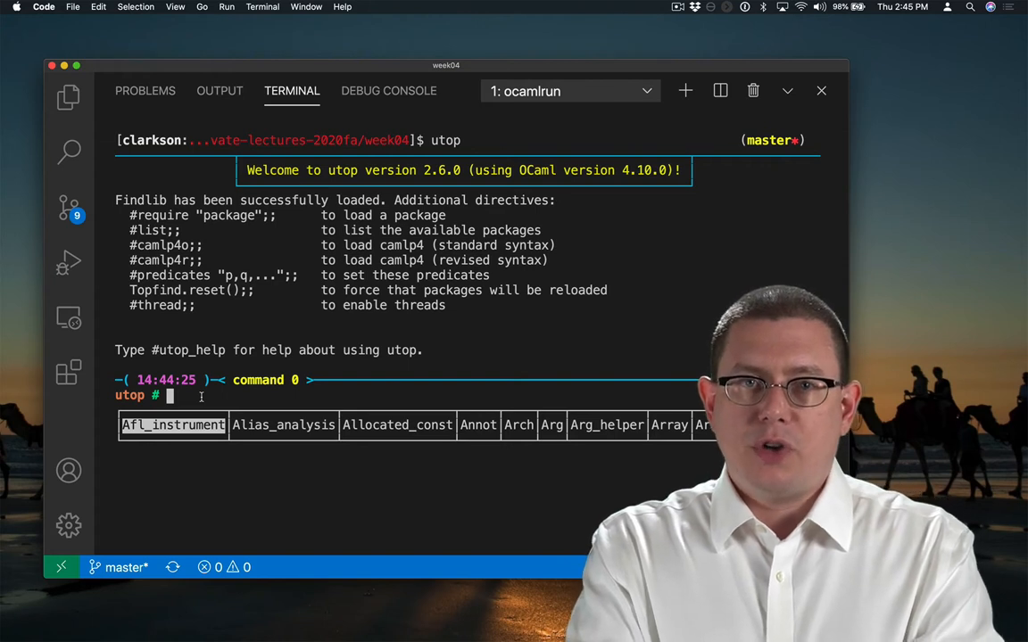
Load stacks.ml into utop with #use, defining StackSig, ListStack and values s1, s2
text(#use)
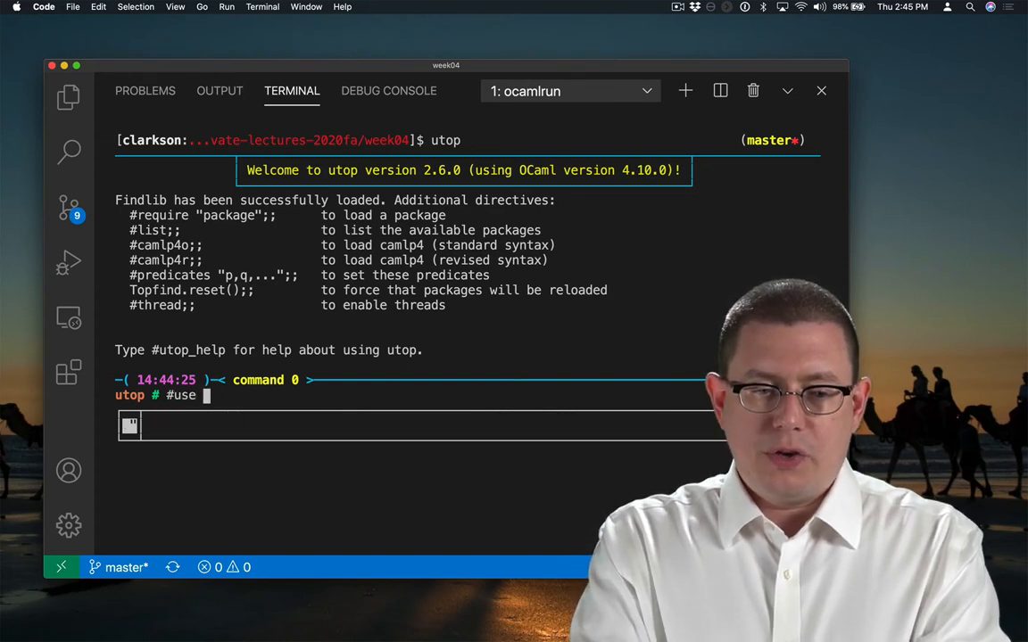
text("stacks.ml";;)
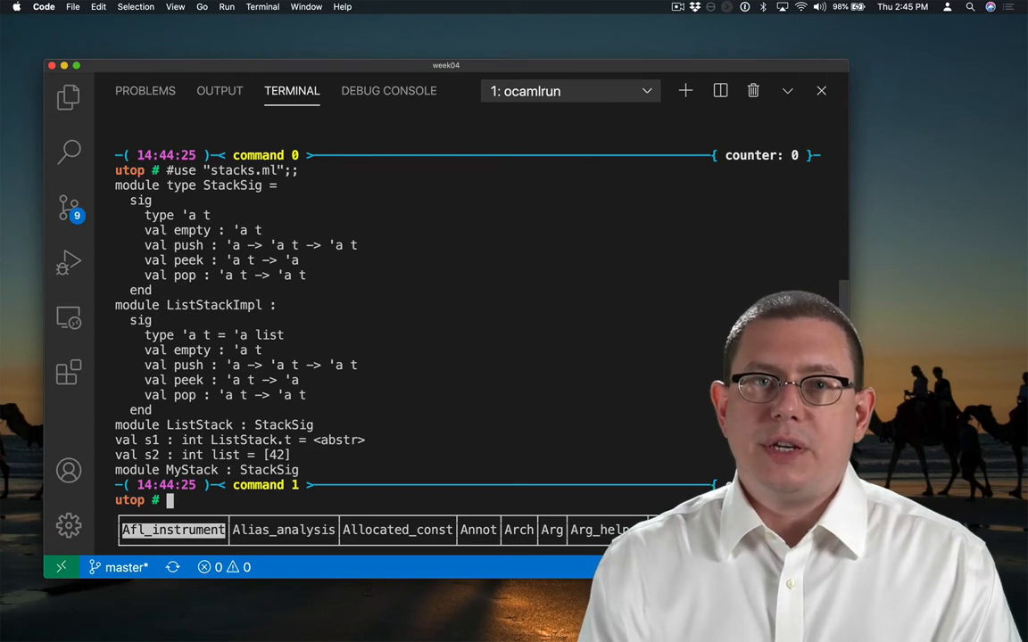
Show stacks.ml in the editor and evaluate s1 (<abstr>) and s2 ([42]) in utop
click(67, 98)
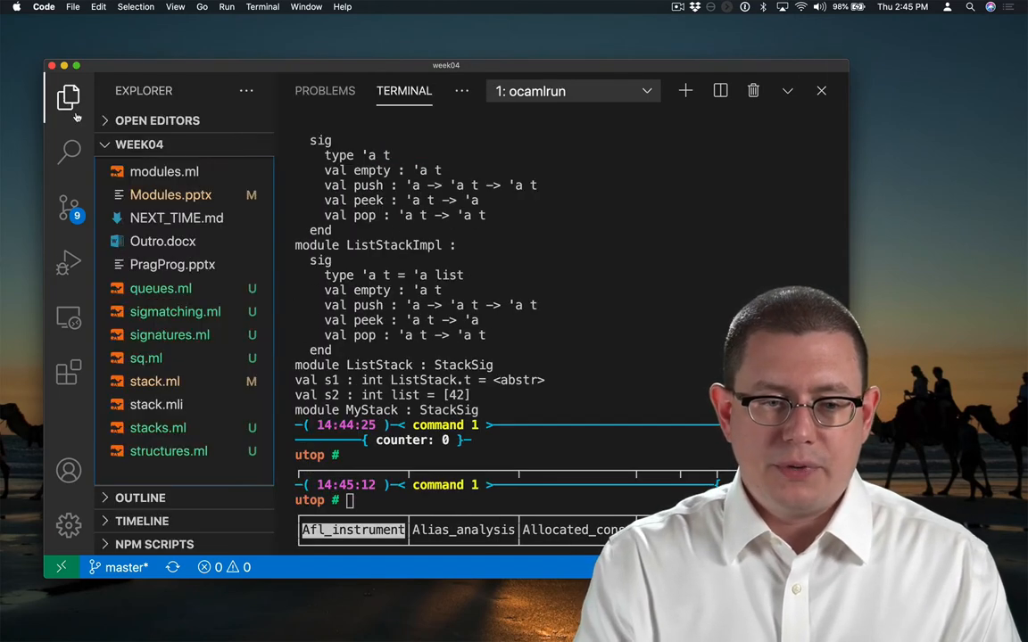
click(157, 429)
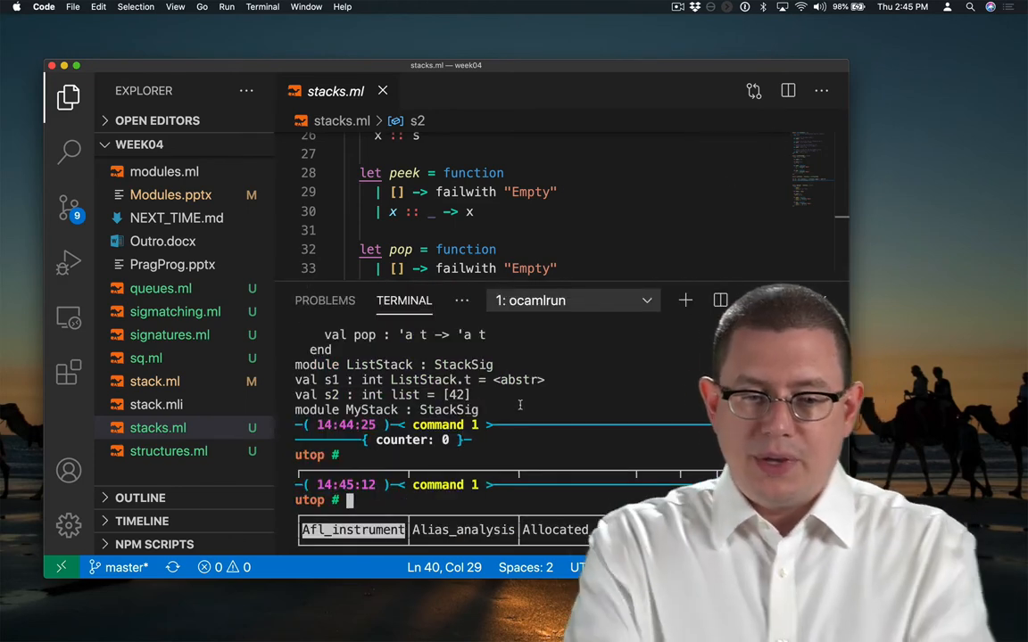
text(s1;;)
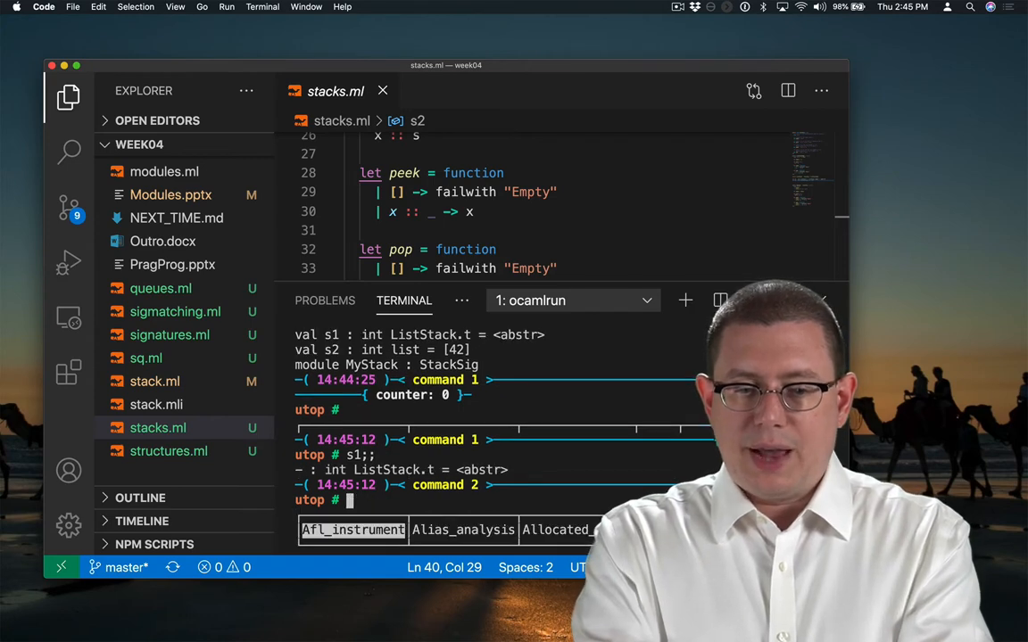
text(s2;;)
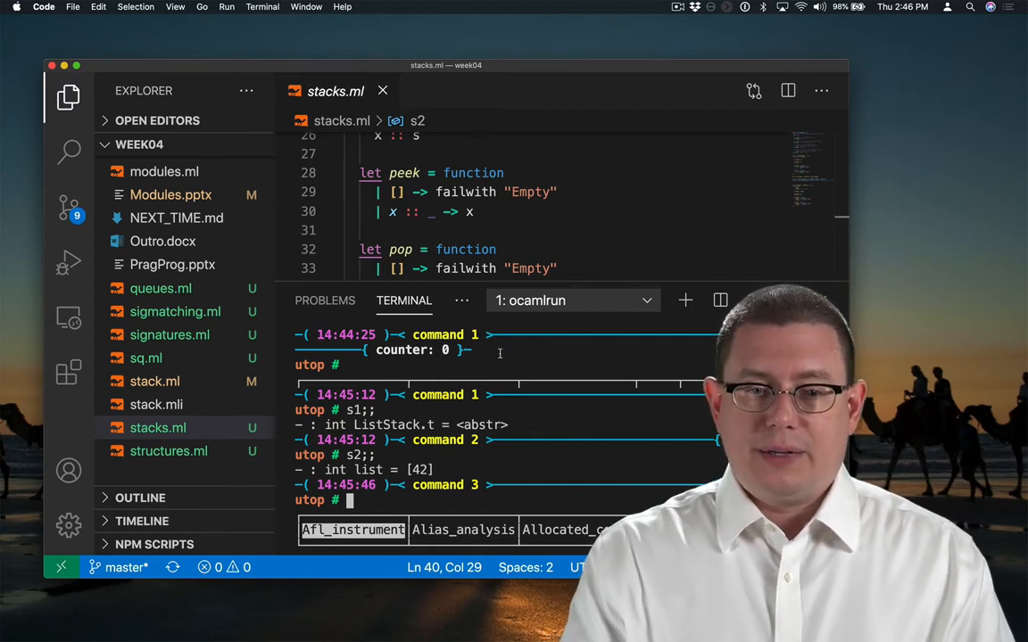
scroll(up, 3)
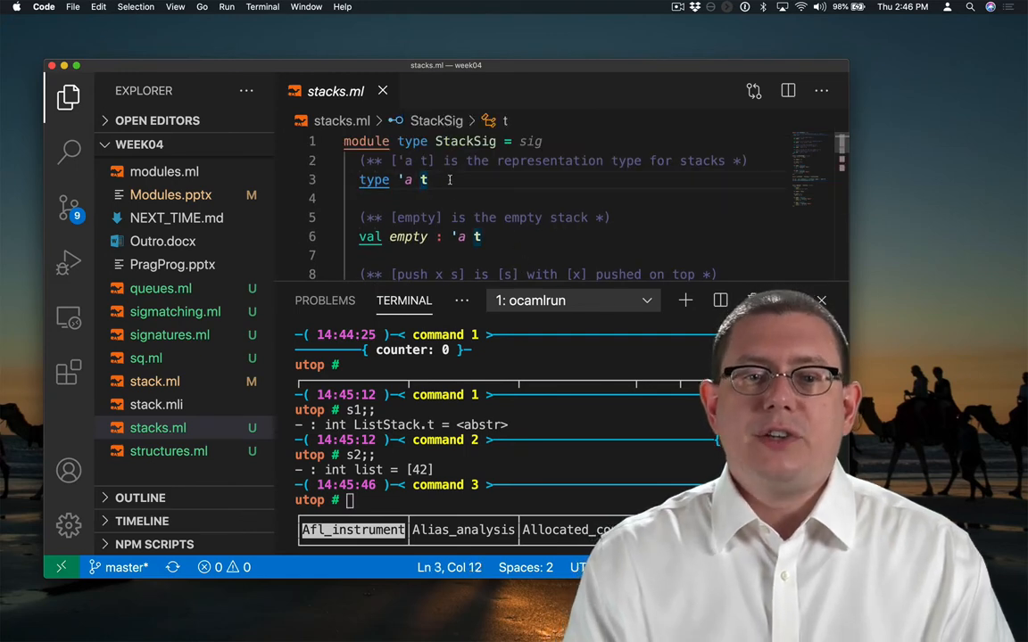
scroll(down, 3)
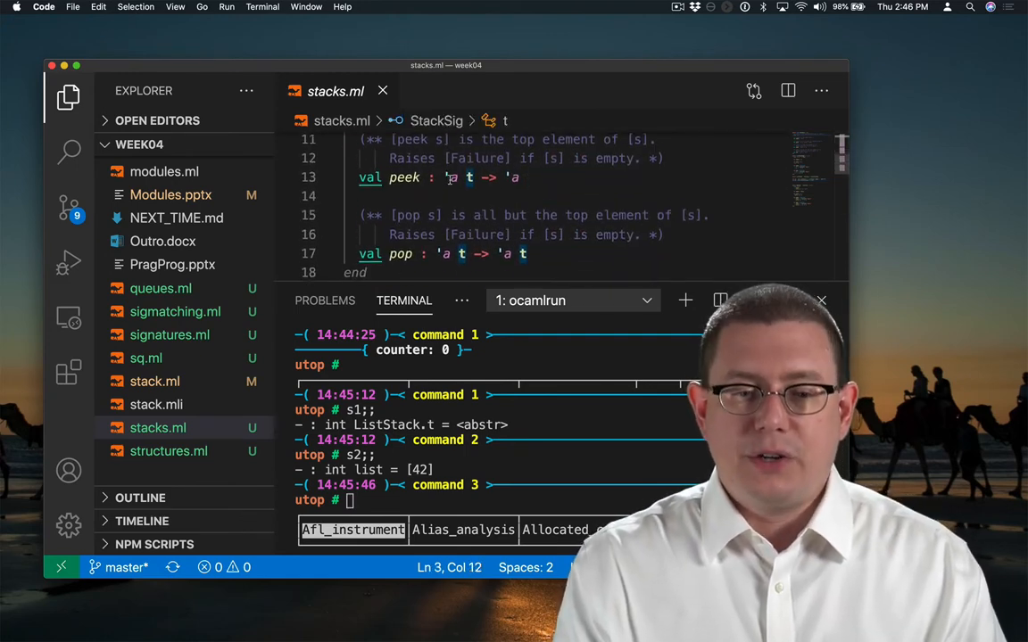
scroll(down, 3)
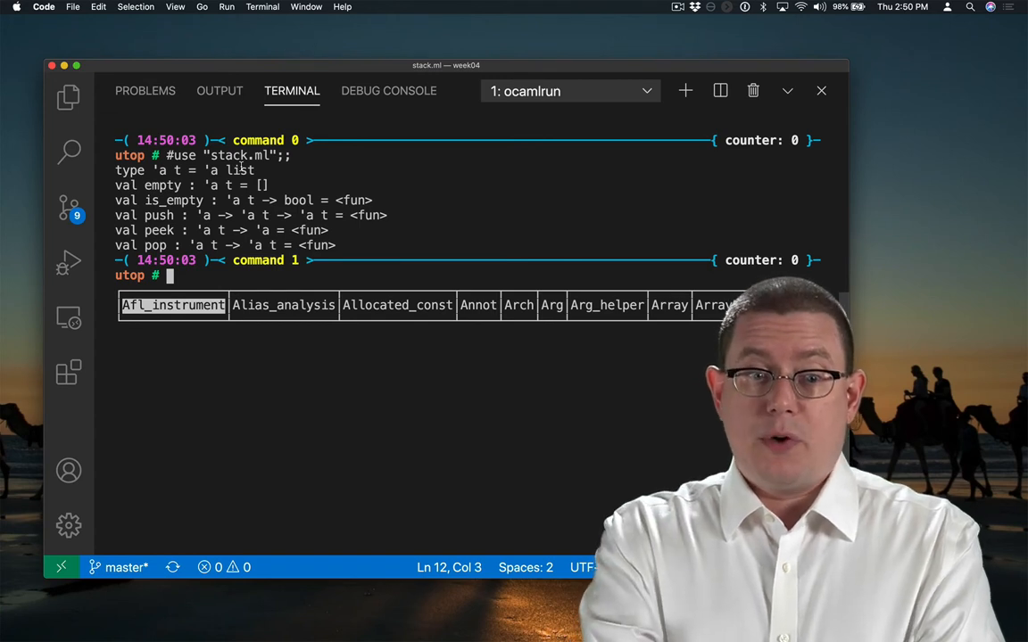
Evaluate empty in utop, showing the list-based stack's empty value []
text(empty;;)
text(ocamlbuild stack.cmo stack.cmi)
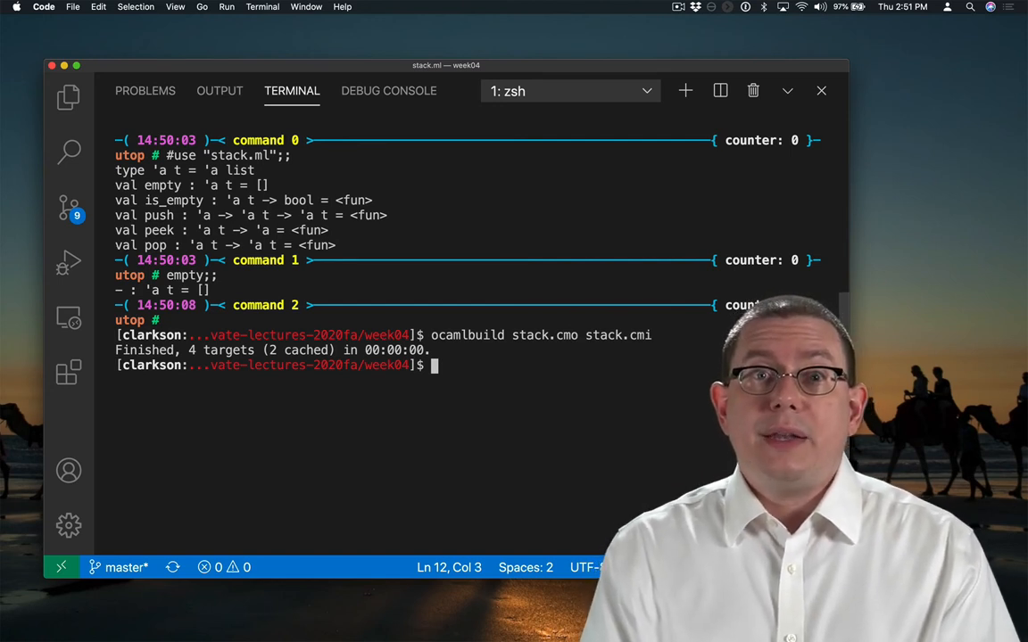
List the _build directory to confirm stack.cmi and compiled outputs exist
text(ls _buil)
text(#)
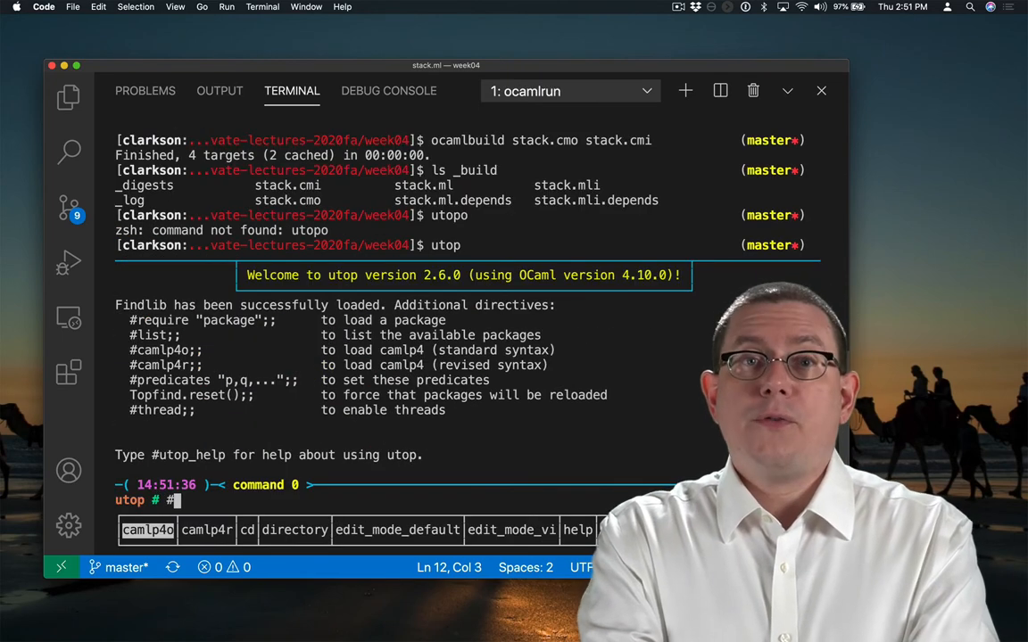
Add _build to utop's search path with #directory "_build"
text(directory)
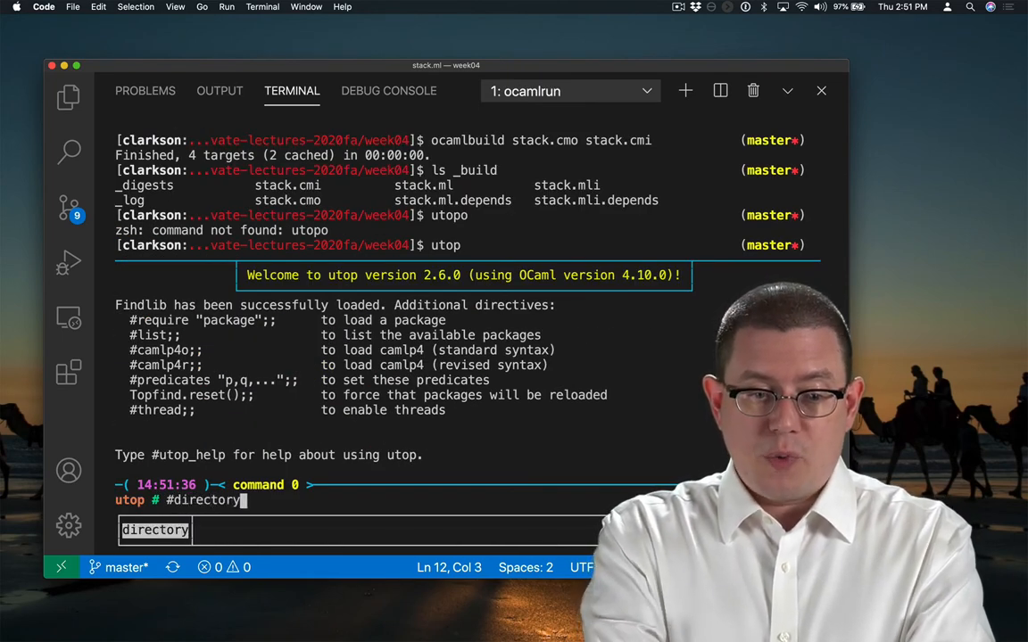
text("_build";;)
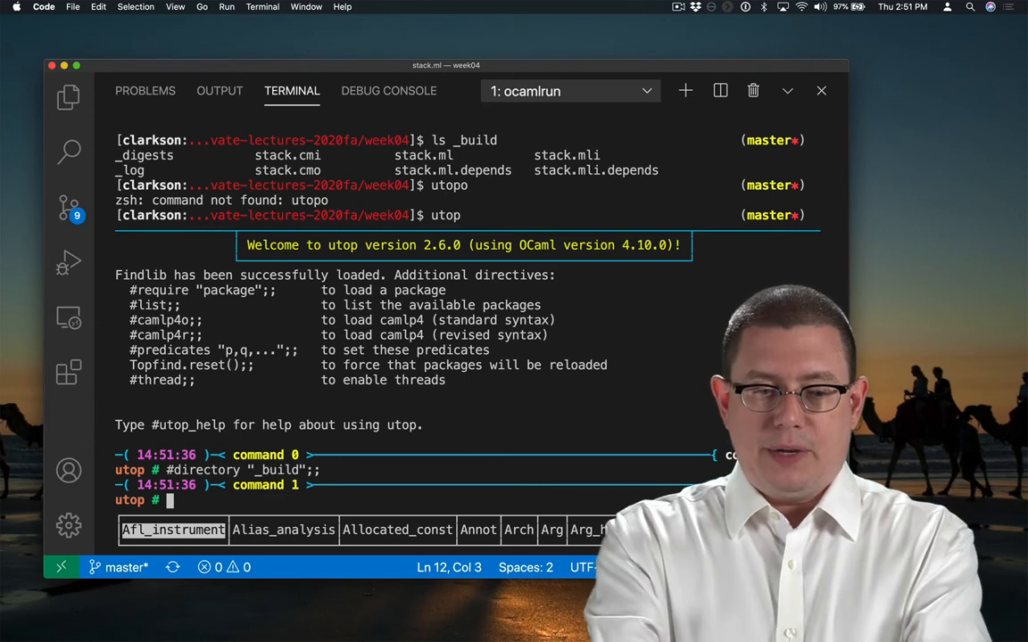
Load the compiled stack.cmo with #load and start referencing the Stack module
text(#load)
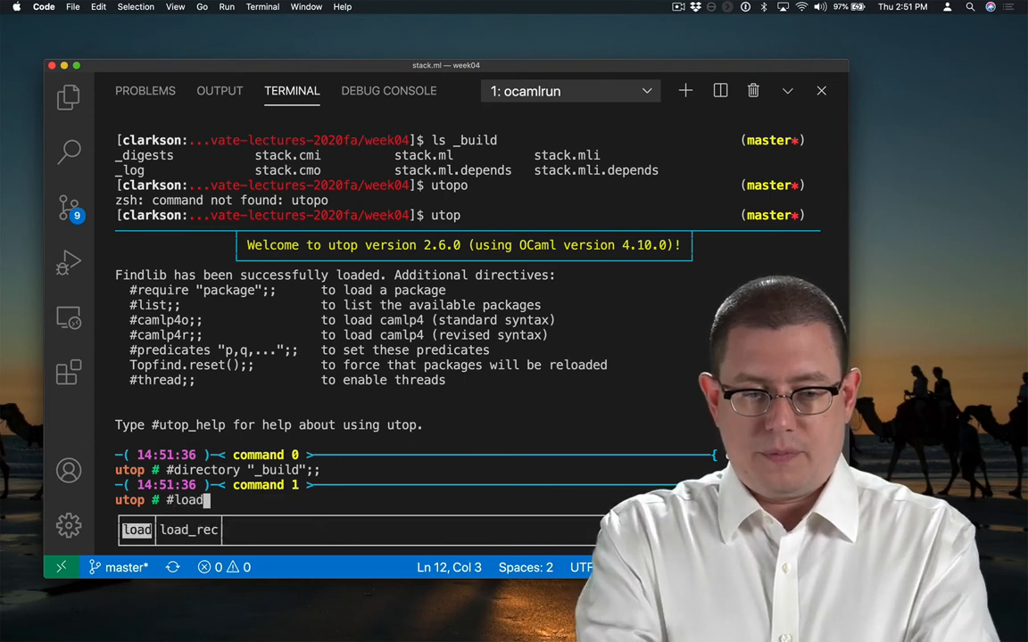
text(")
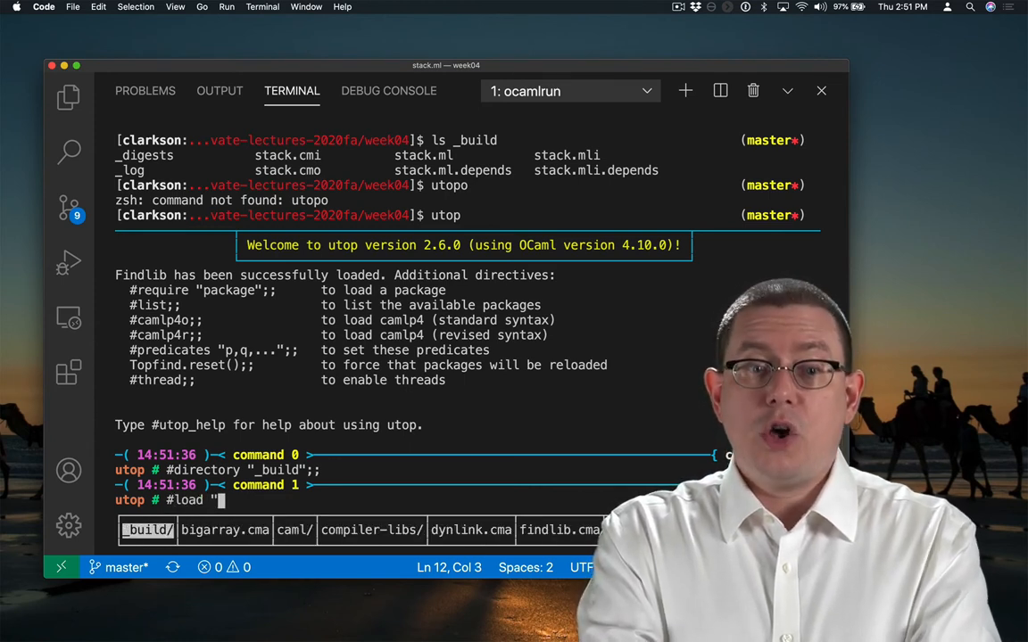
text(stack.cmo";;)
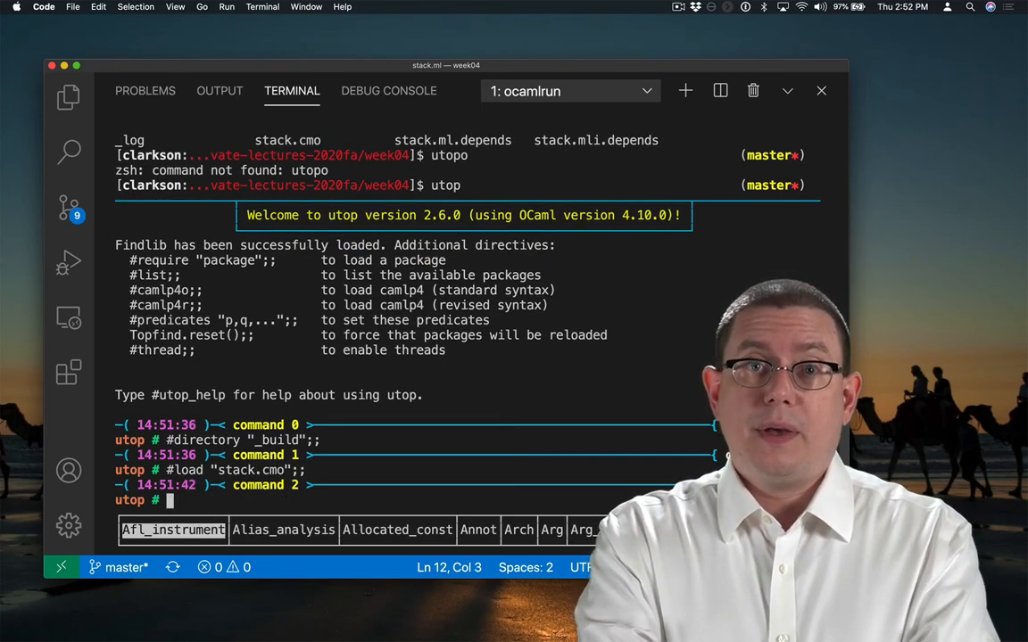
text(Stc)
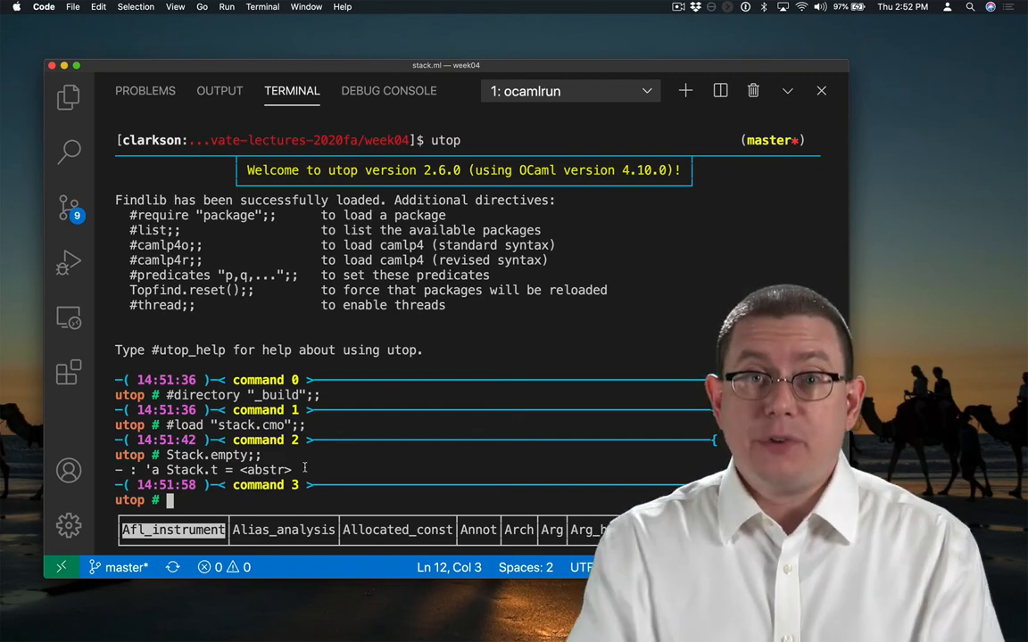
Evaluate Stack.empty, showing the loaded module's abstract Stack.t value
text(empty)
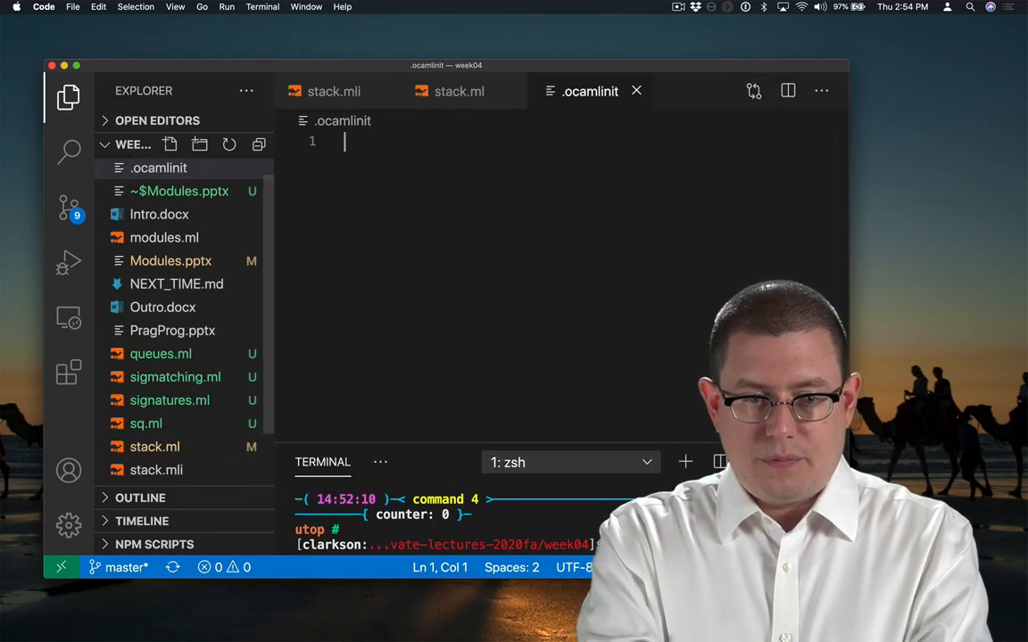
Write #directory "_build";; into .ocamlinit and begin referencing Stack in the restarted utop
text(#directory "_build";;)
click(446, 544)
text(utop)
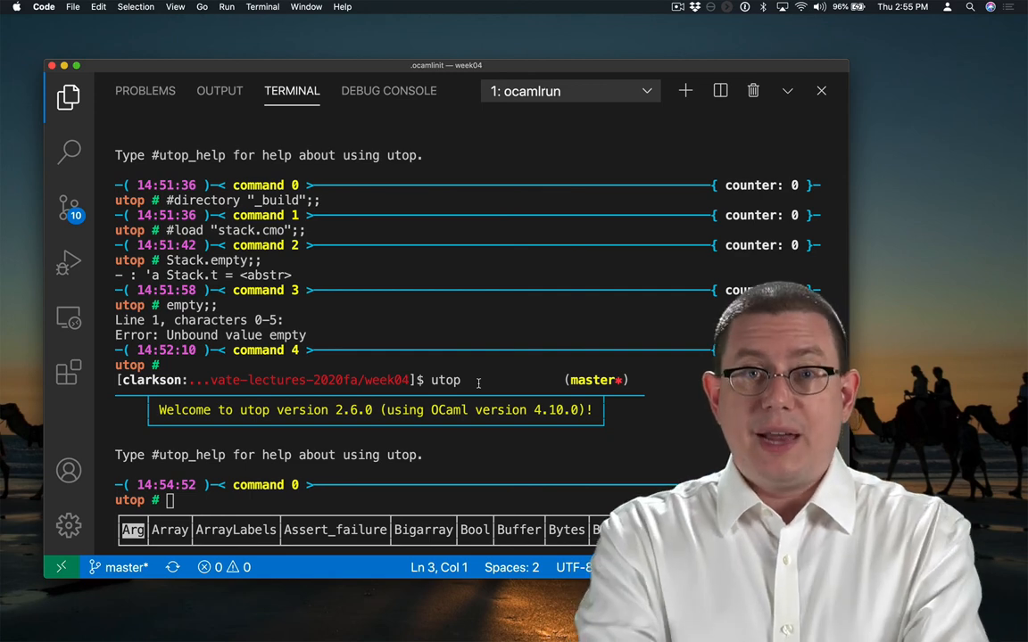
text(Sta)
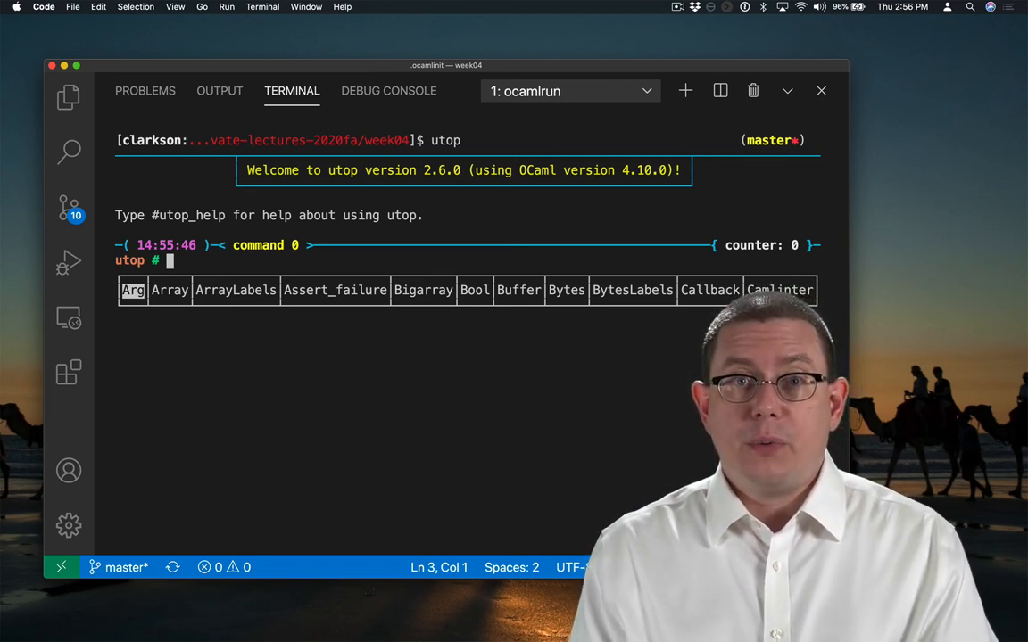
Require the ounit2 package and evaluate OUnit2.assert_equal to show its signature
text(#require "ounit2";;)
text(OUnit2.assert_equal tr)
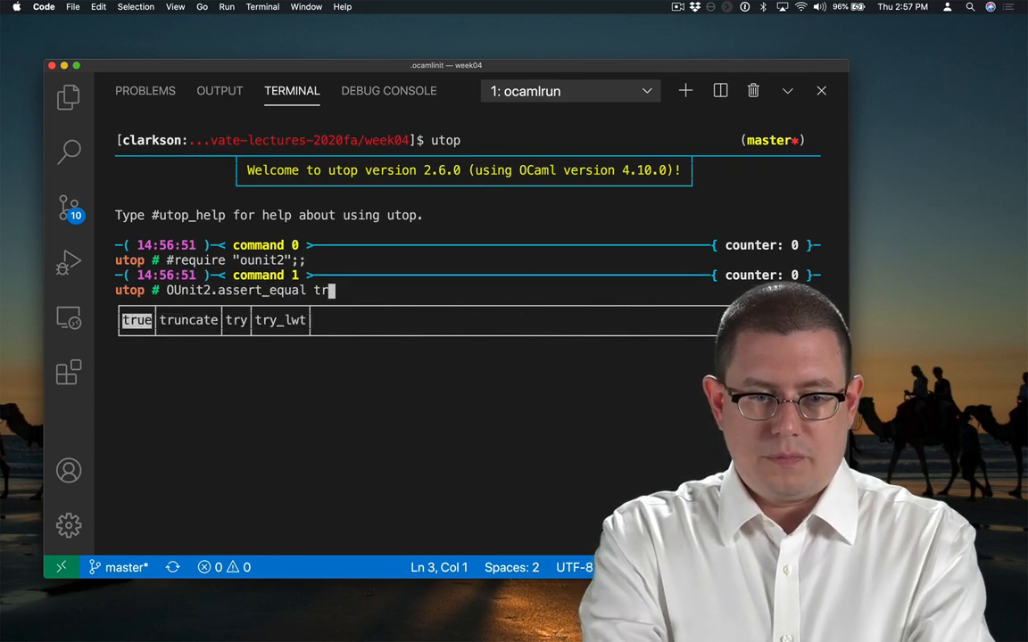
key(Return)
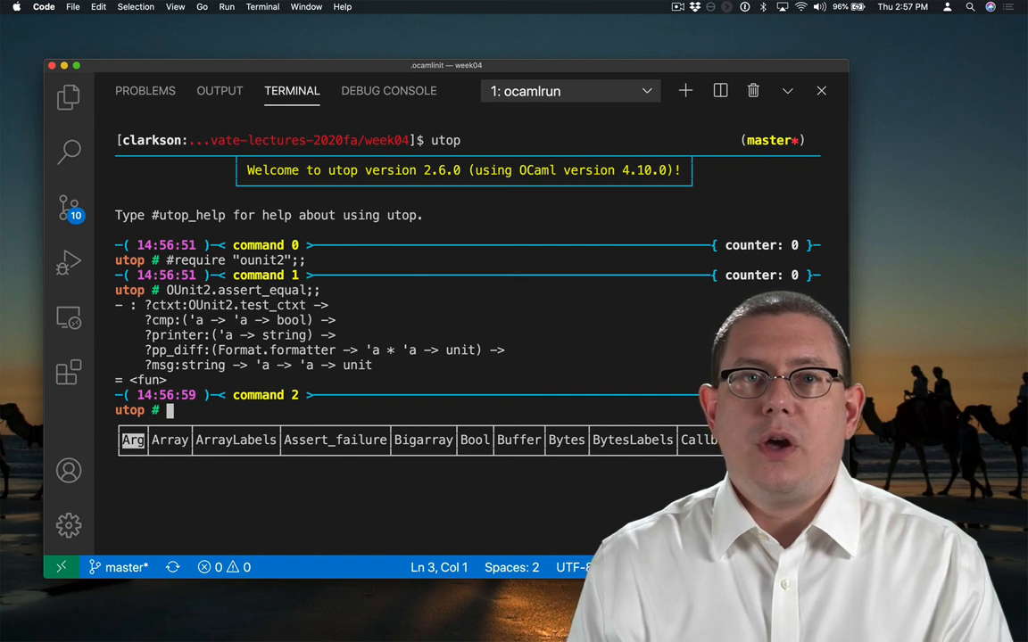